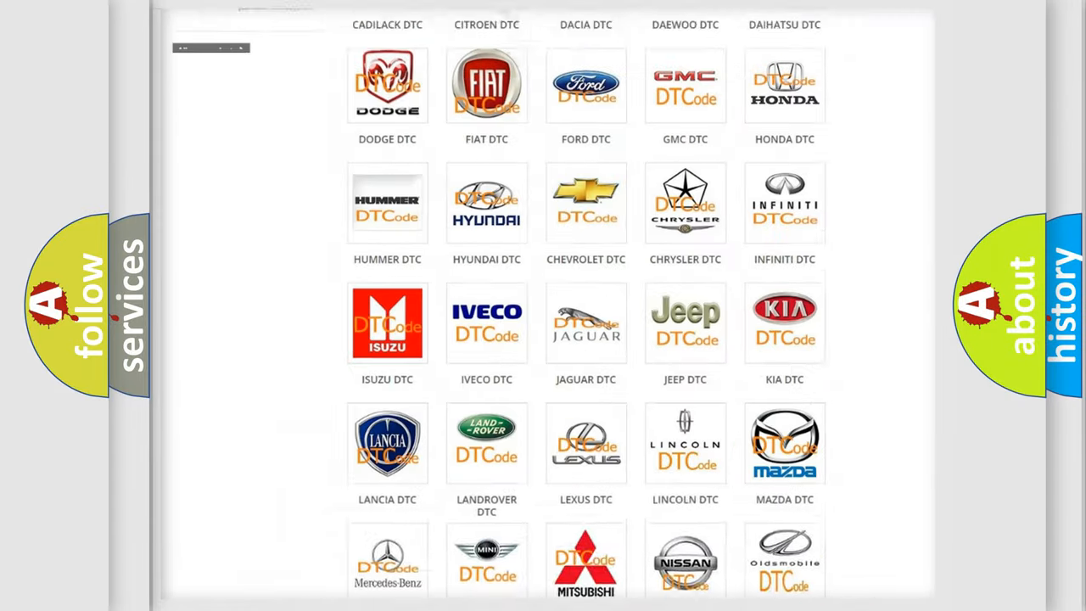
Pick the Saturn logo from the DTC brand grid and browse its trouble-code list
scroll("up", 3)
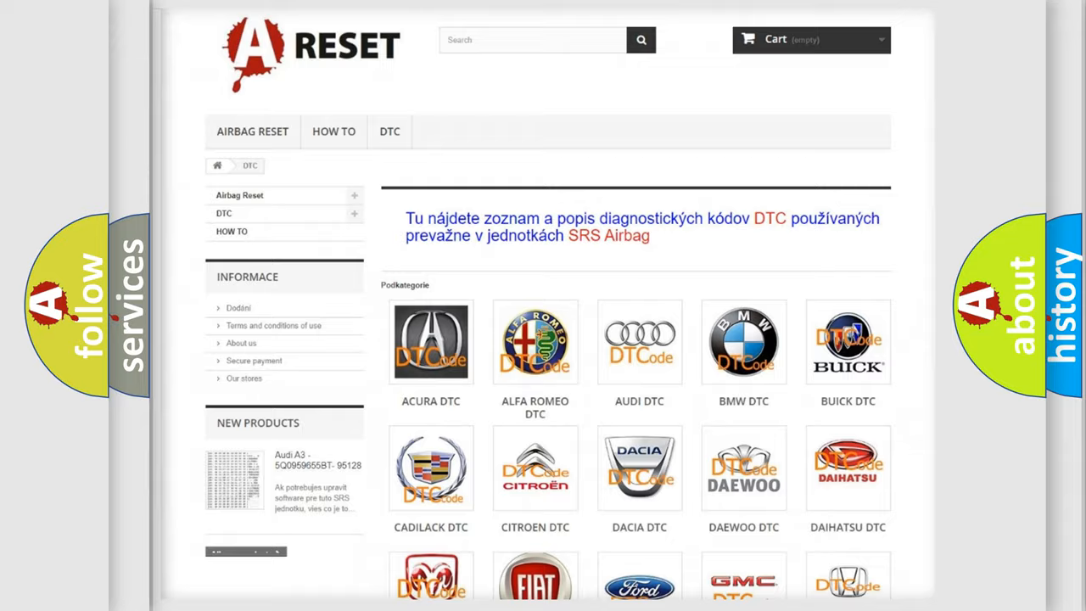
scroll("down", 3)
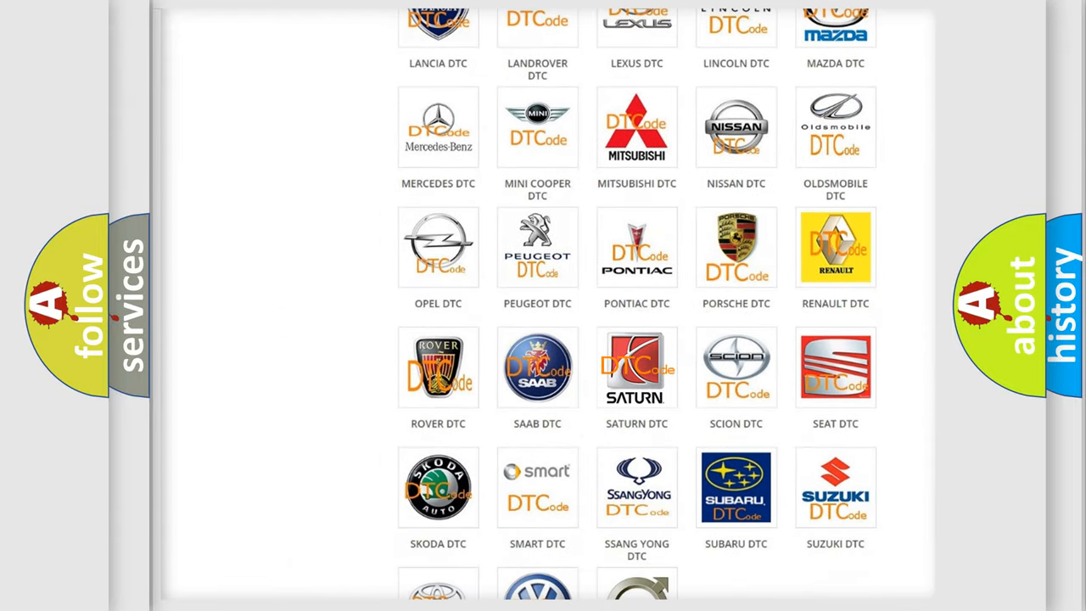
left_click(636, 366)
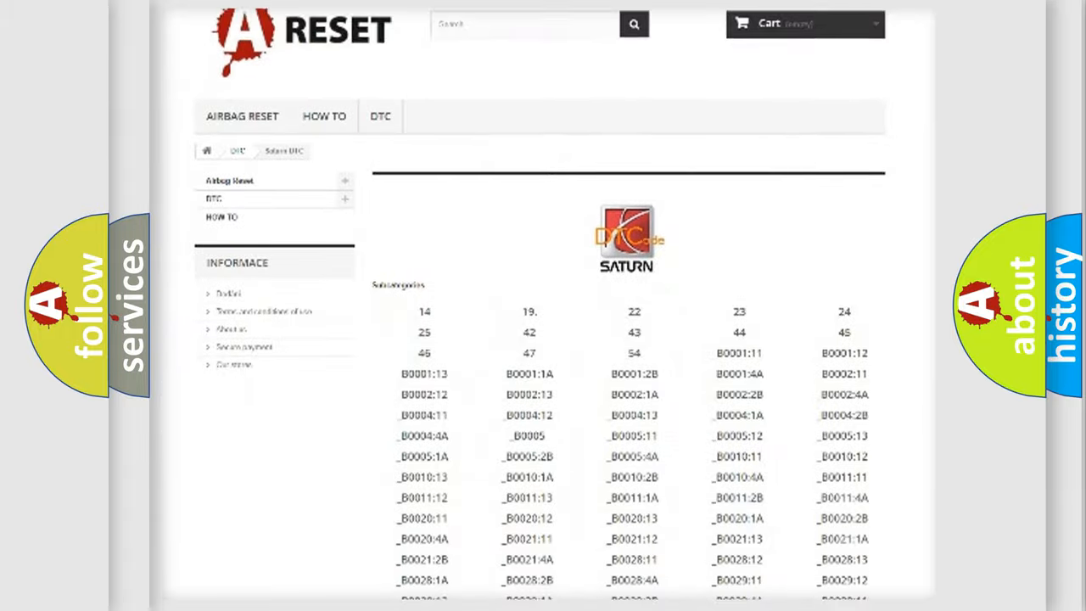
scroll("down", 3)
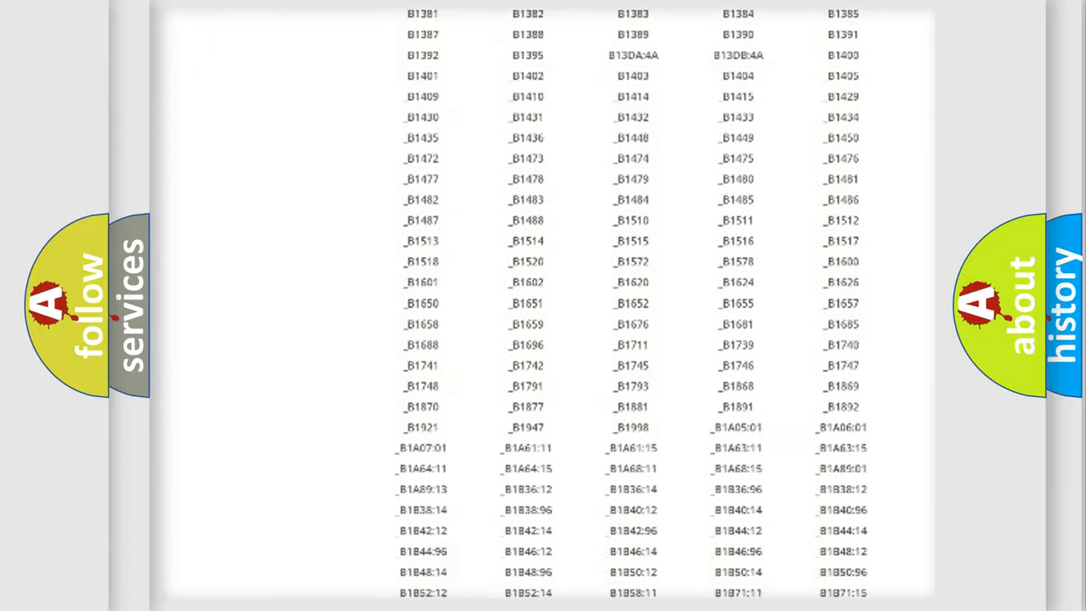
scroll("up", 3)
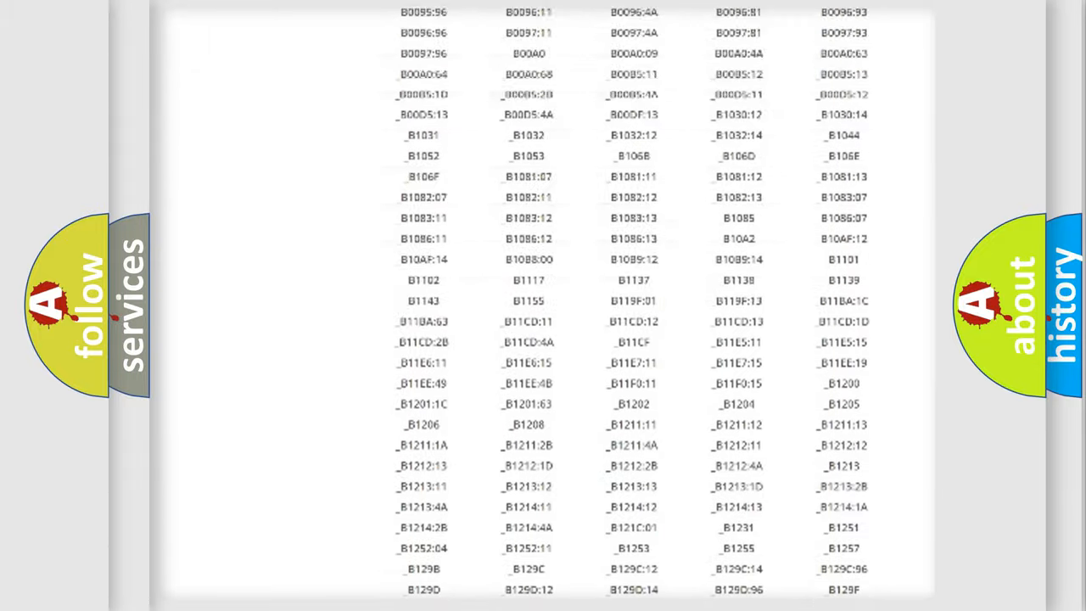
scroll("up", 3)
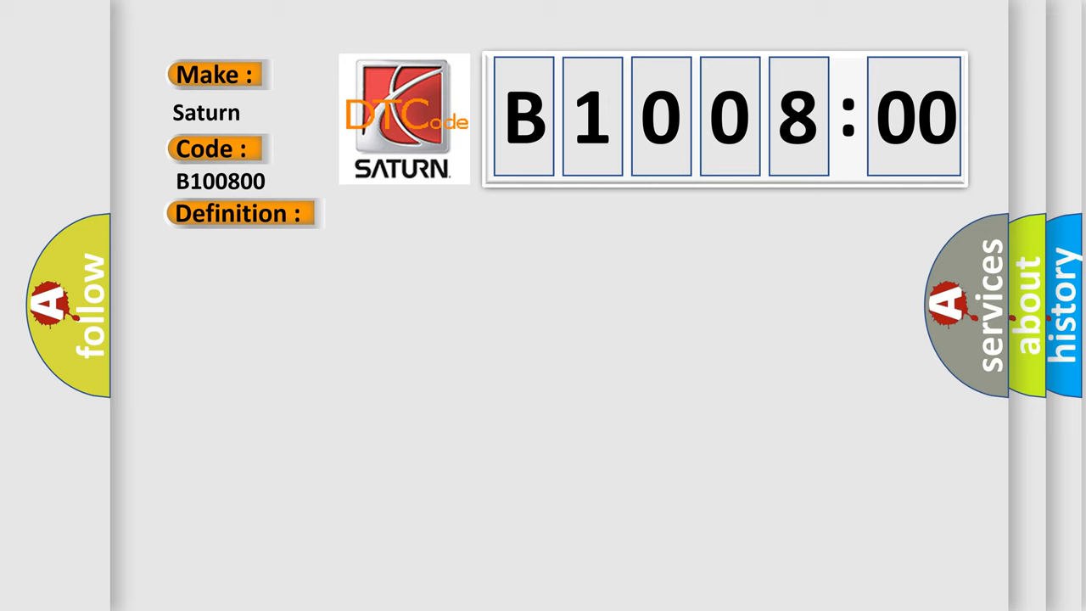
Reveal the B1008:00 description: ABS module monitoring Electric Park Brake inputs
left_click(239, 213)
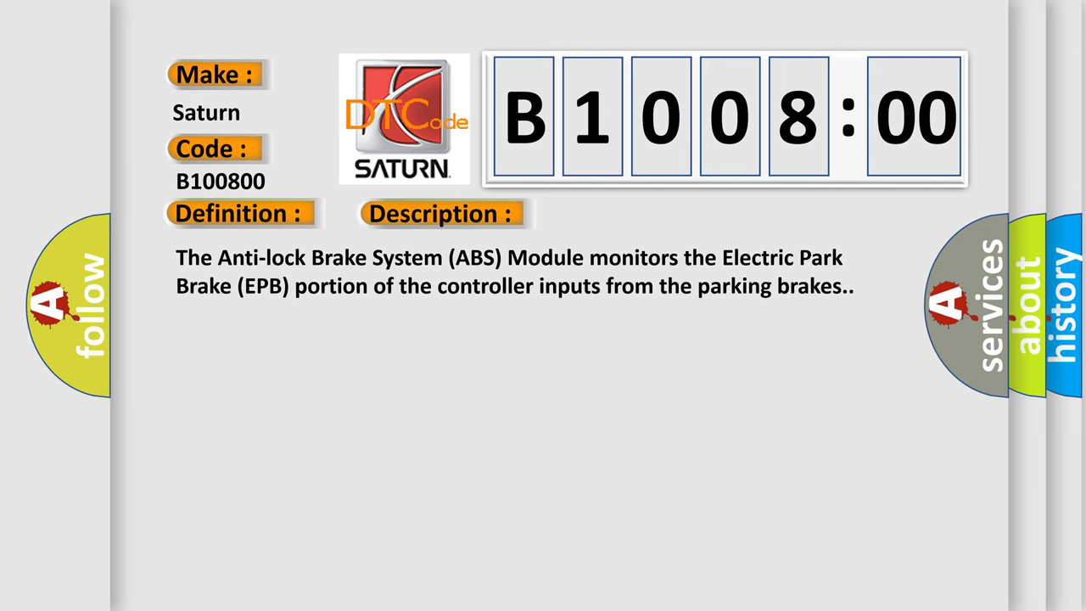